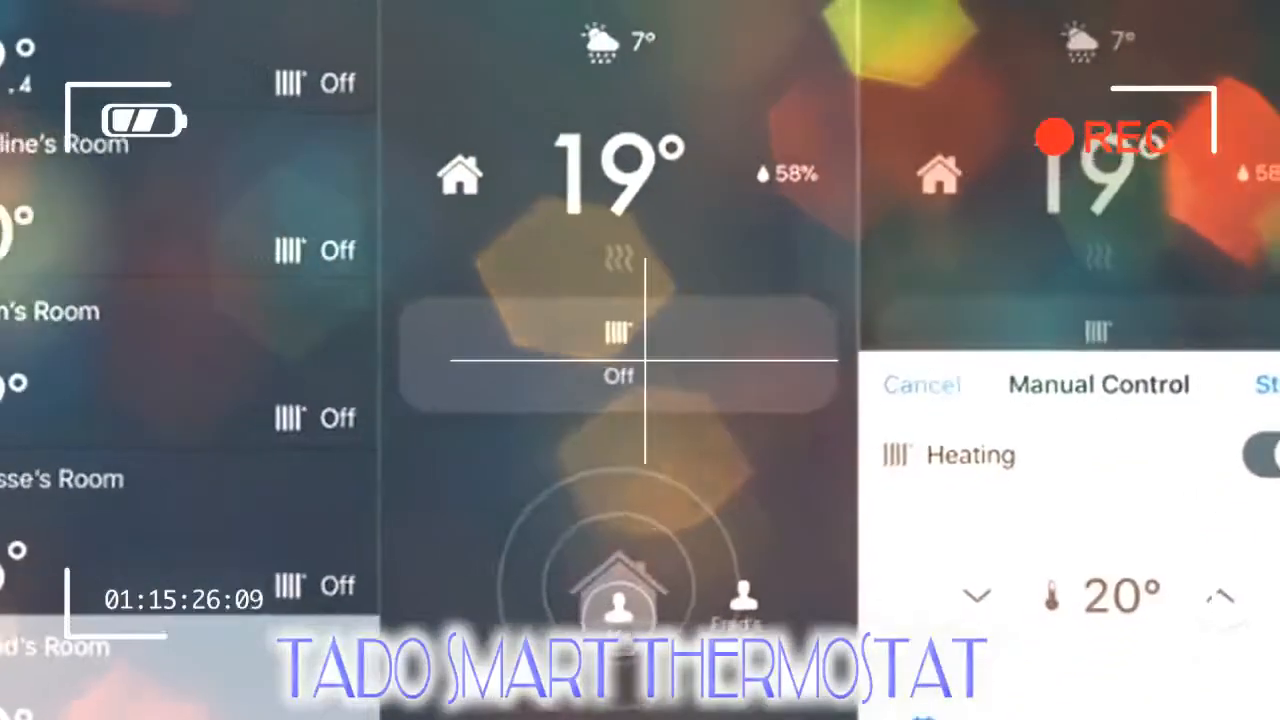
click(1228, 444)
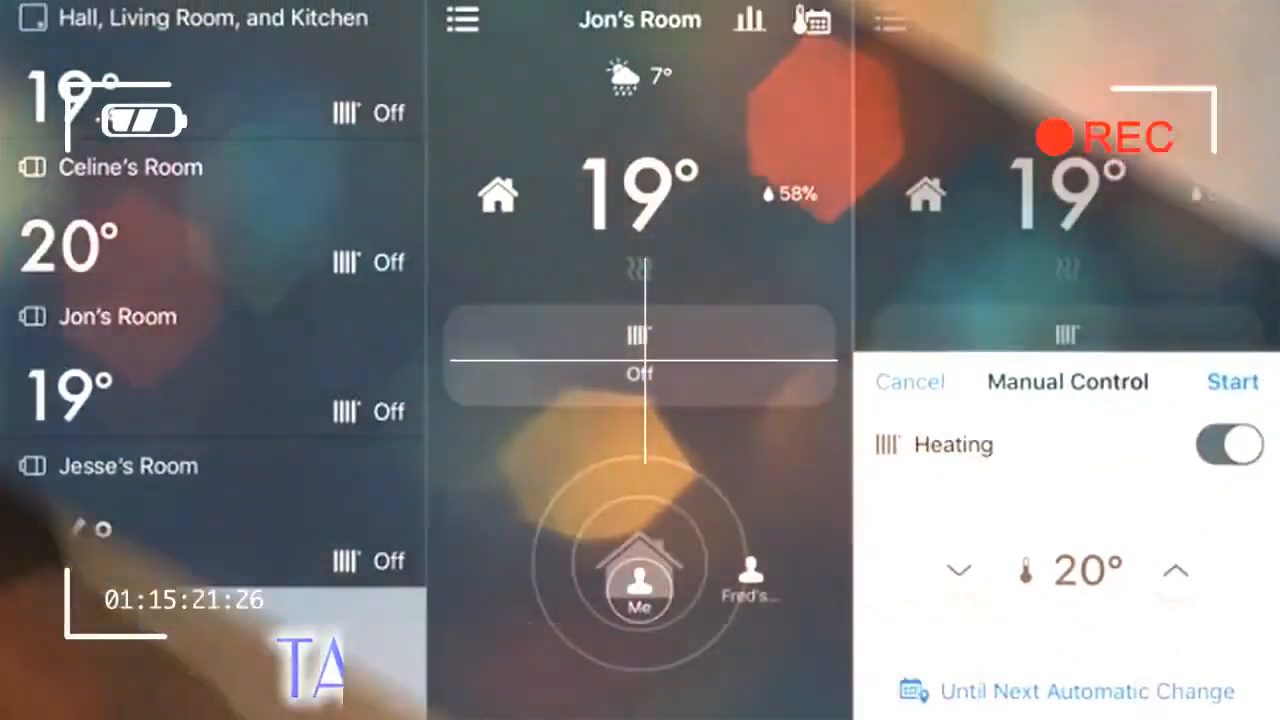